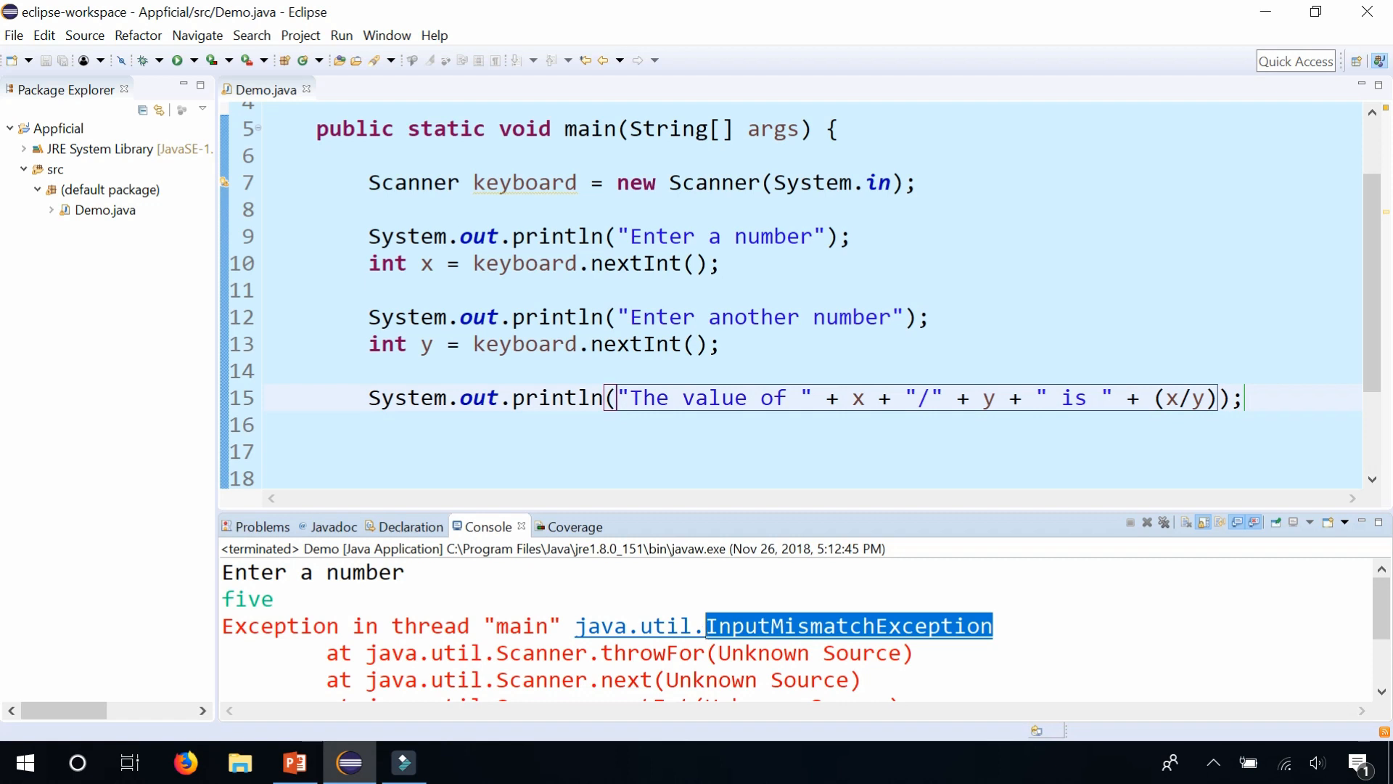
- Wrap the input and division code in a try block with a catch for InputMismatchException printing "You entered an invalid integer"
{"action": "type", "text": "try {"}
{"action": "type", "text": "catch (InputMismatchException e) {"}
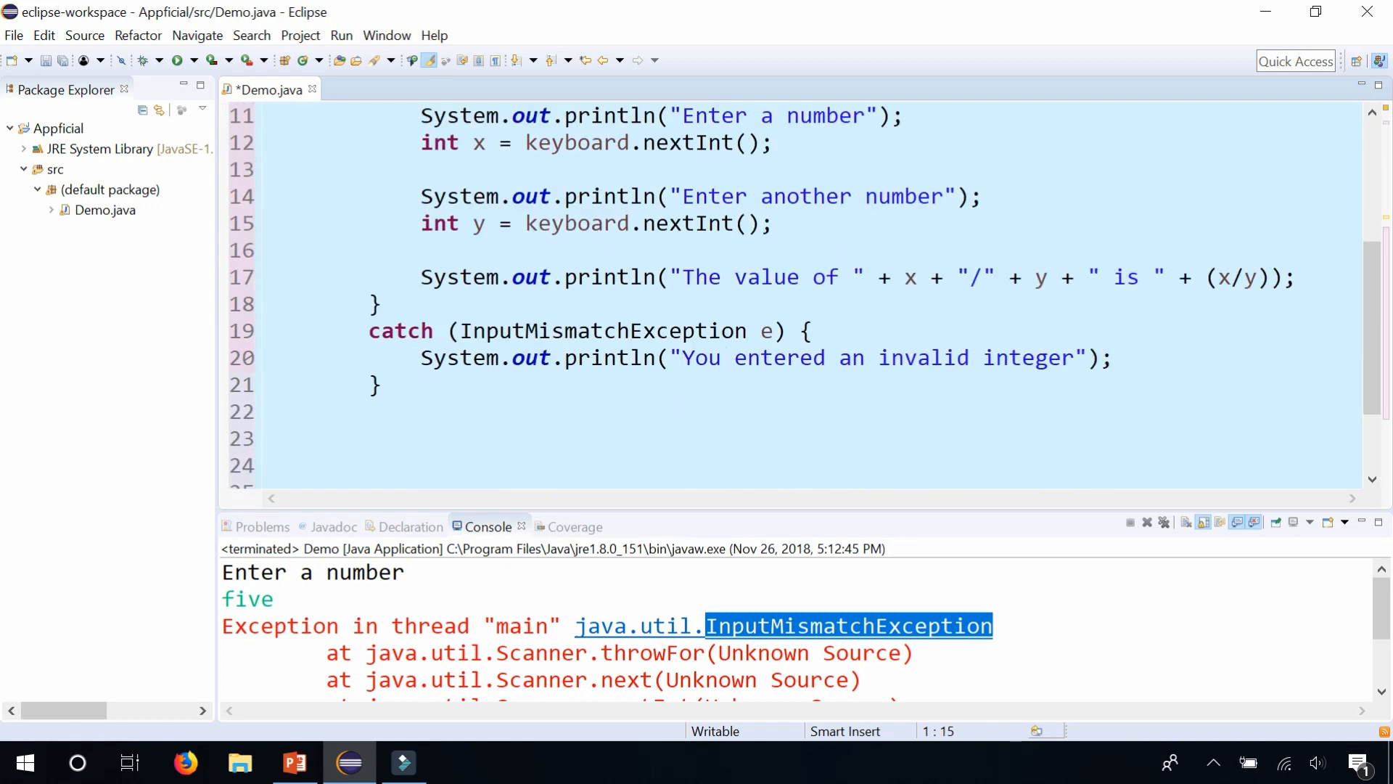
- Add catch (ArithmeticException e) printing "You cannot divide by zero" and catch (Throwable e) printing "some other issue happened", then run Demo
{"action": "type", "text": "catch (Throwable e) {"}
{"action": "type", "text": "System.out.println(\"some other issue happened\")"}
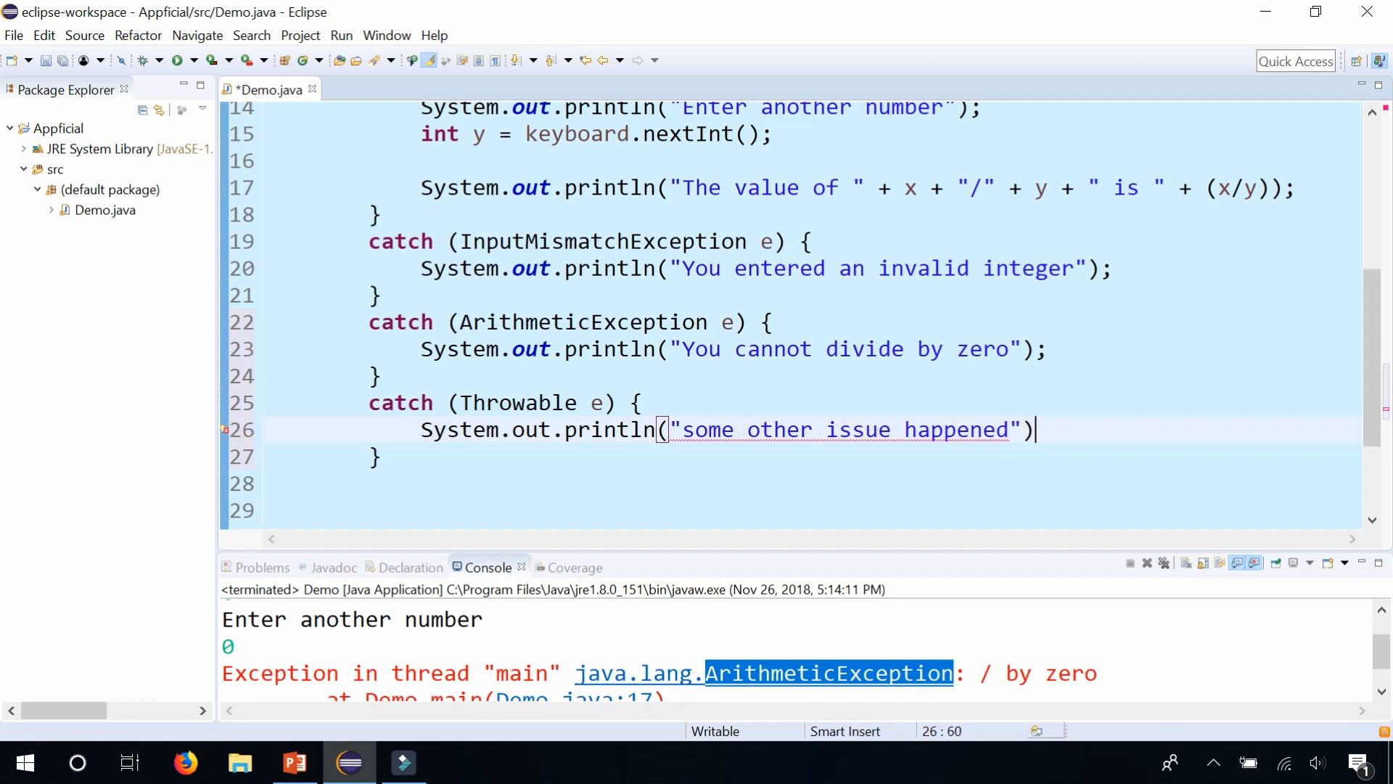
{"action": "left_click", "coordinate": [177, 60]}
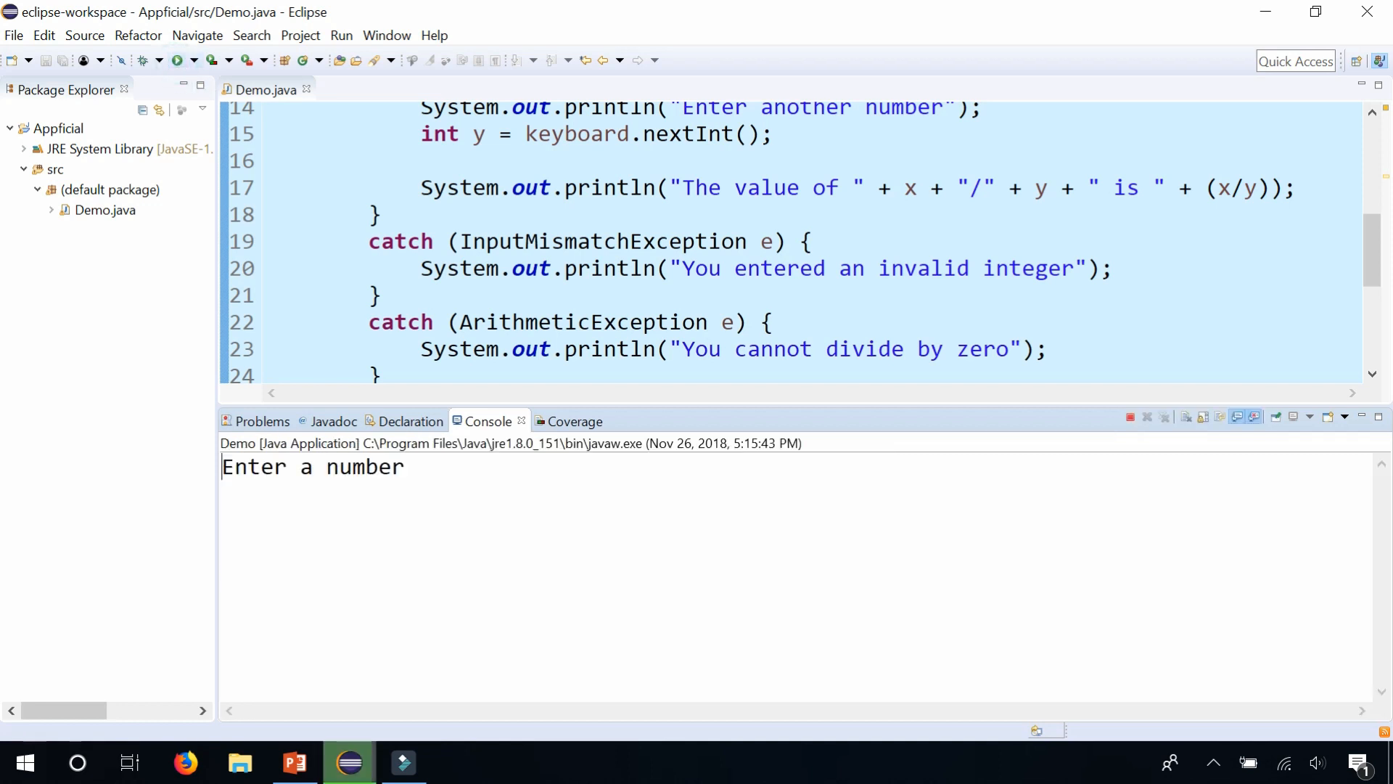
- Enter "five" in the console so Demo prints "You entered an invalid integer" instead of crashing
{"action": "type", "text": "five"}
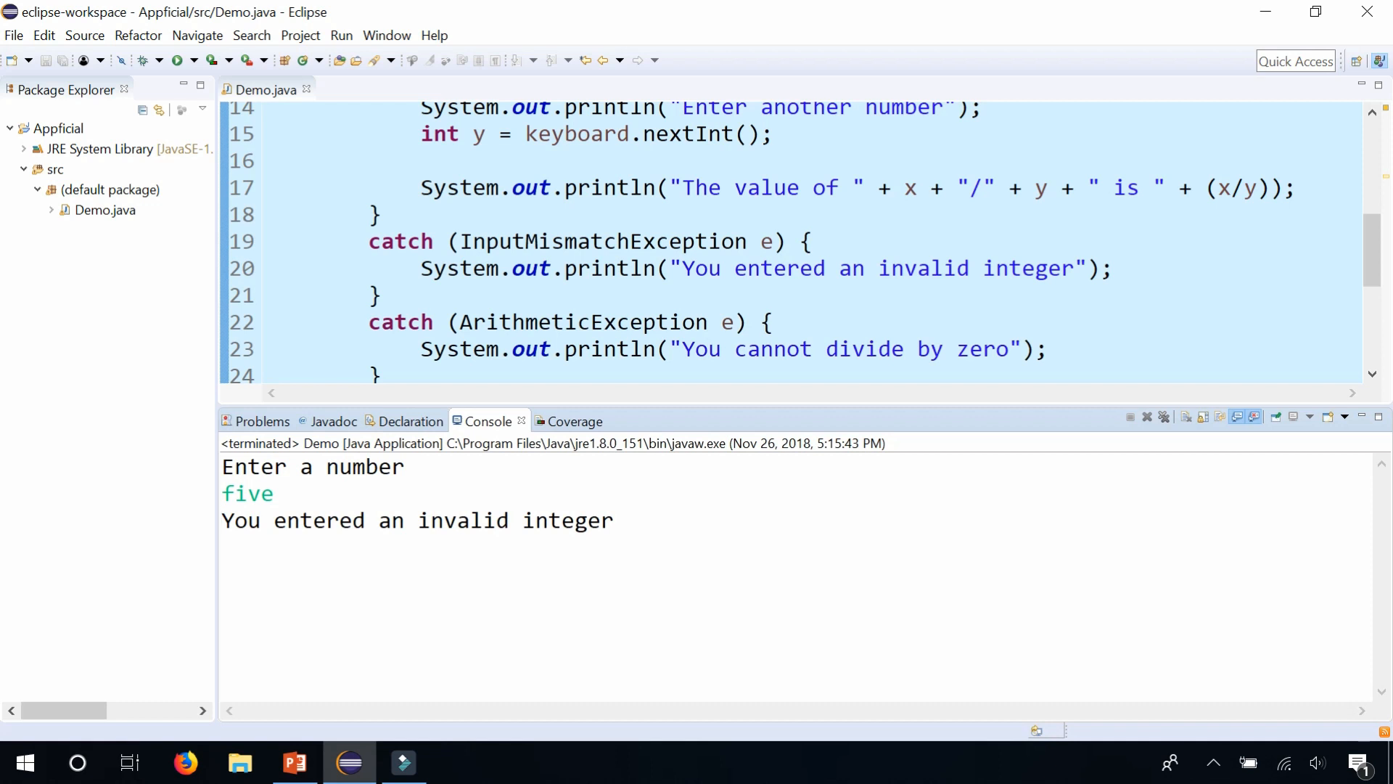
{"action": "type", "text": "catch (Throwable e) {"}
{"action": "type", "text": "System.out.println(\"some other issue happened\");"}
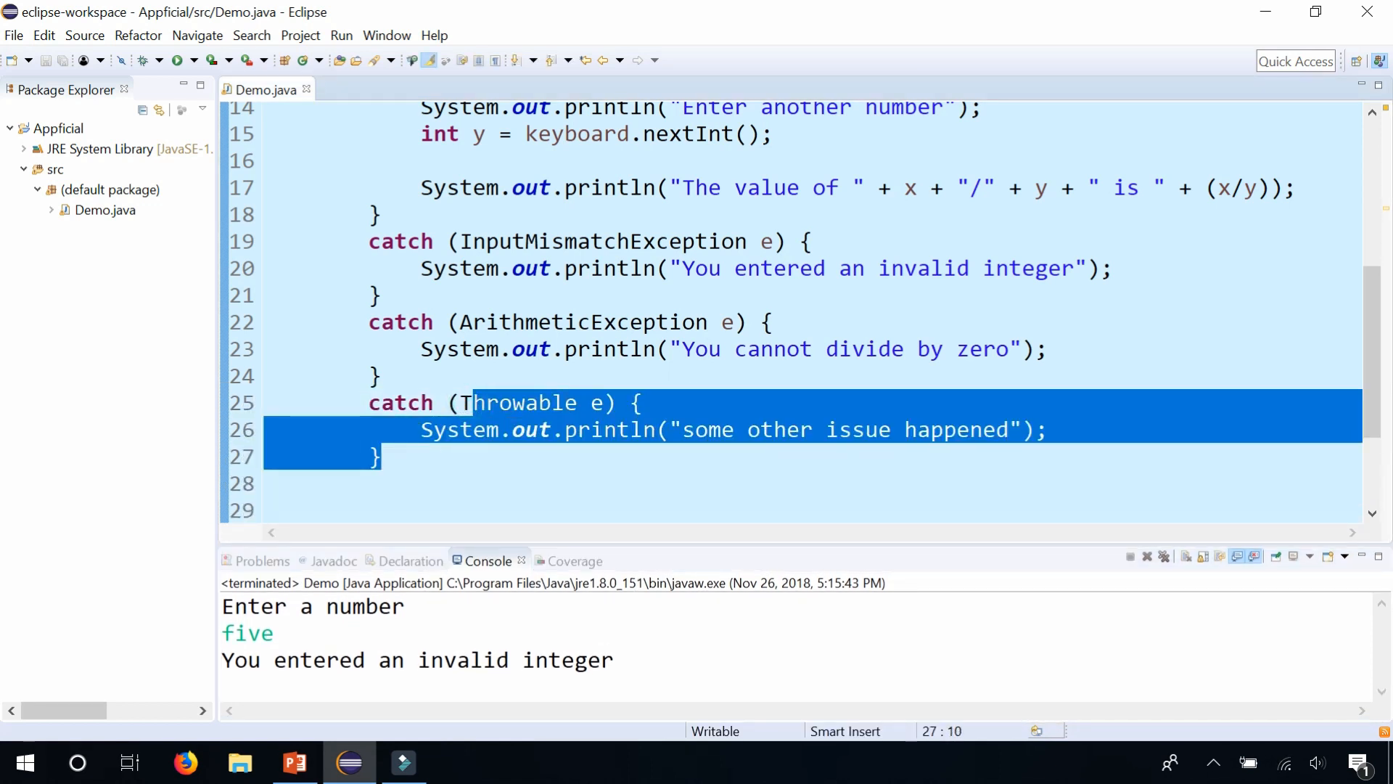